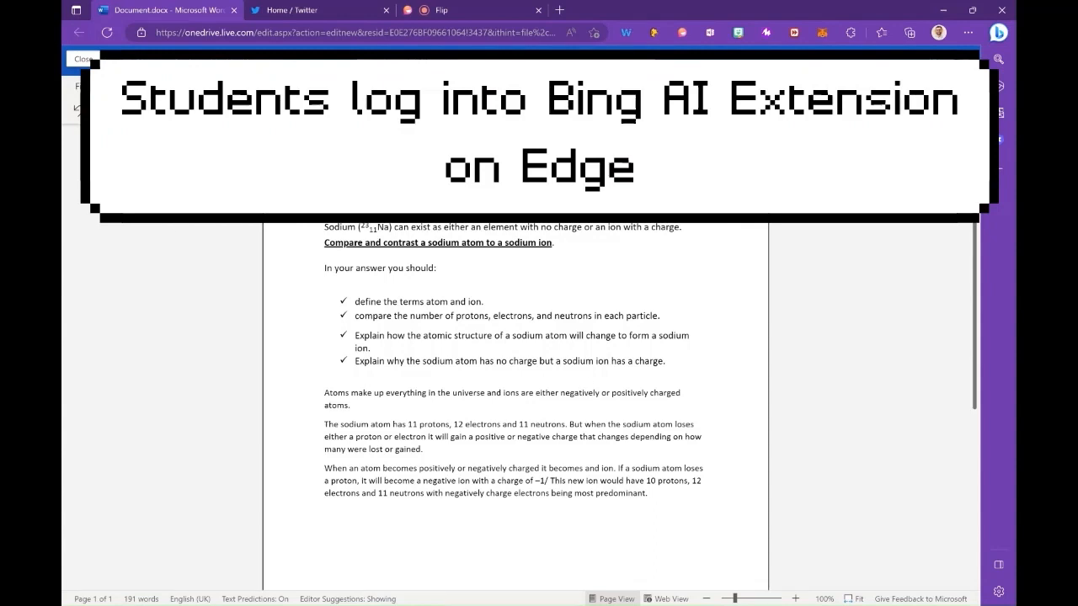
mouse_move(956, 42)
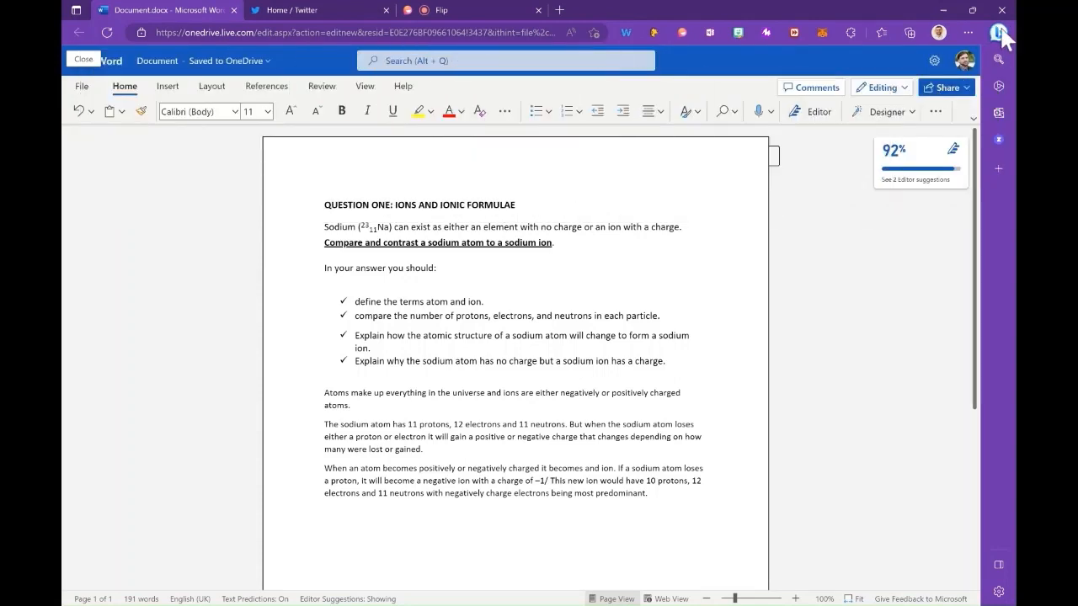
- Open the Bing Chat sidebar in Edge and switch it to More Precise tone
click(1002, 33)
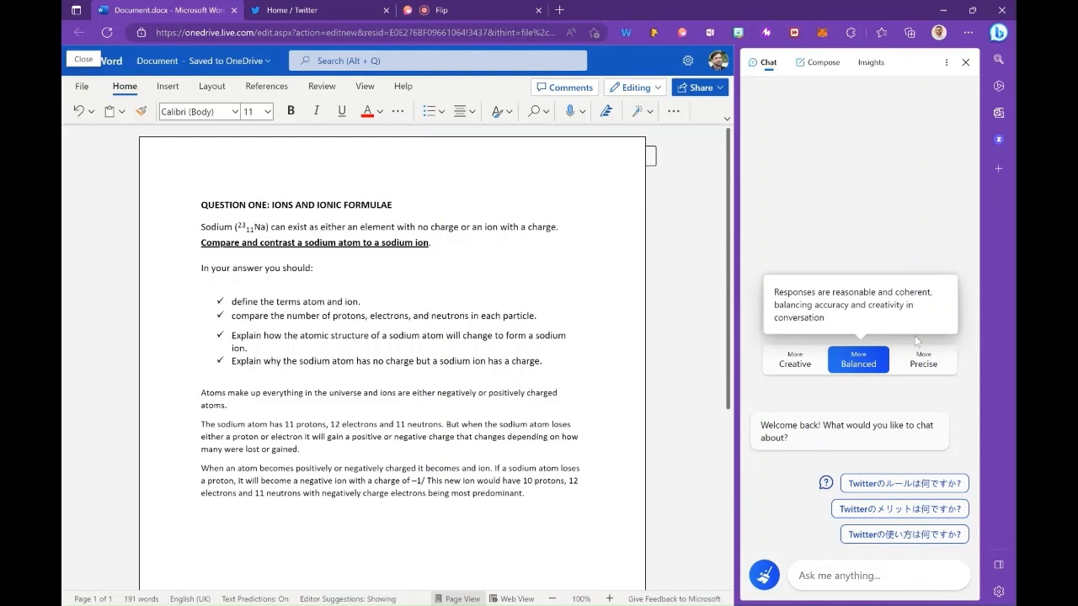
click(923, 360)
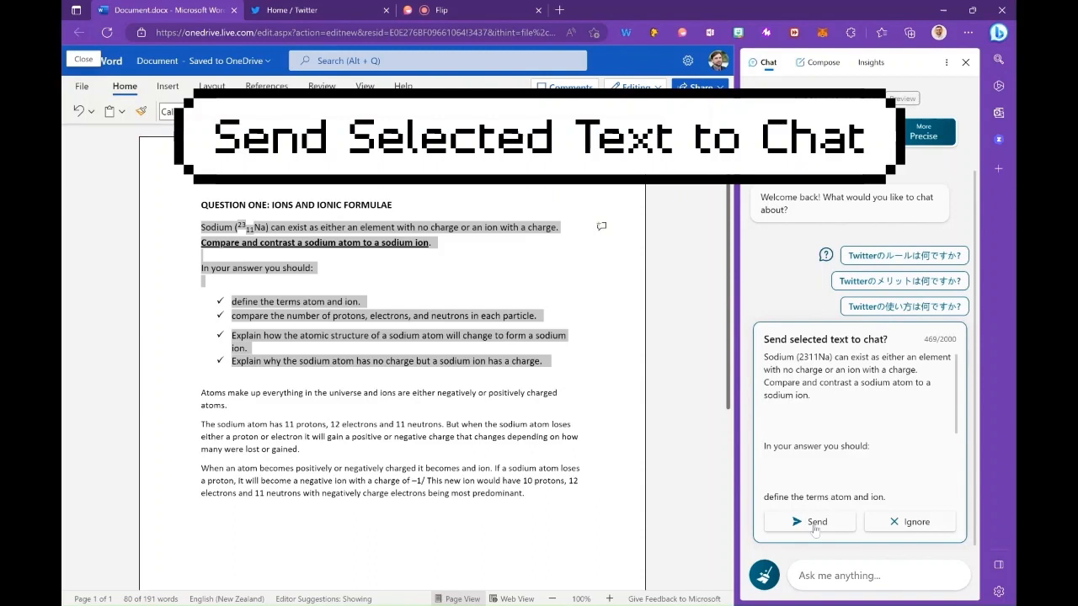
- Send the selected sodium atom question text from the document to Bing Chat
click(809, 521)
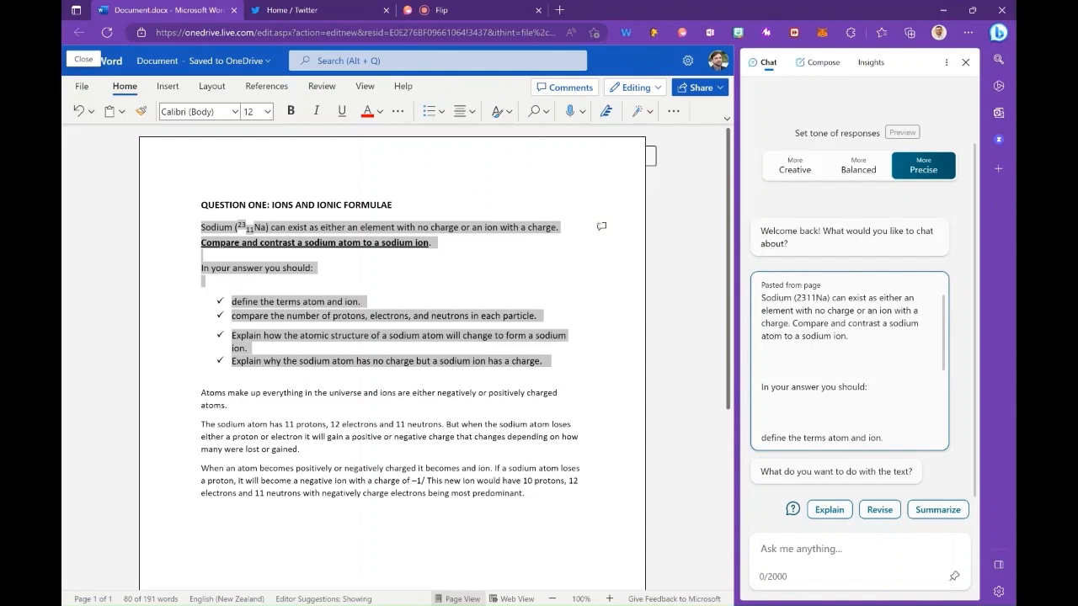
- Type 'I am a 14 year old student, can you provide feedback on the following answer to the above question.'
text(I am a)
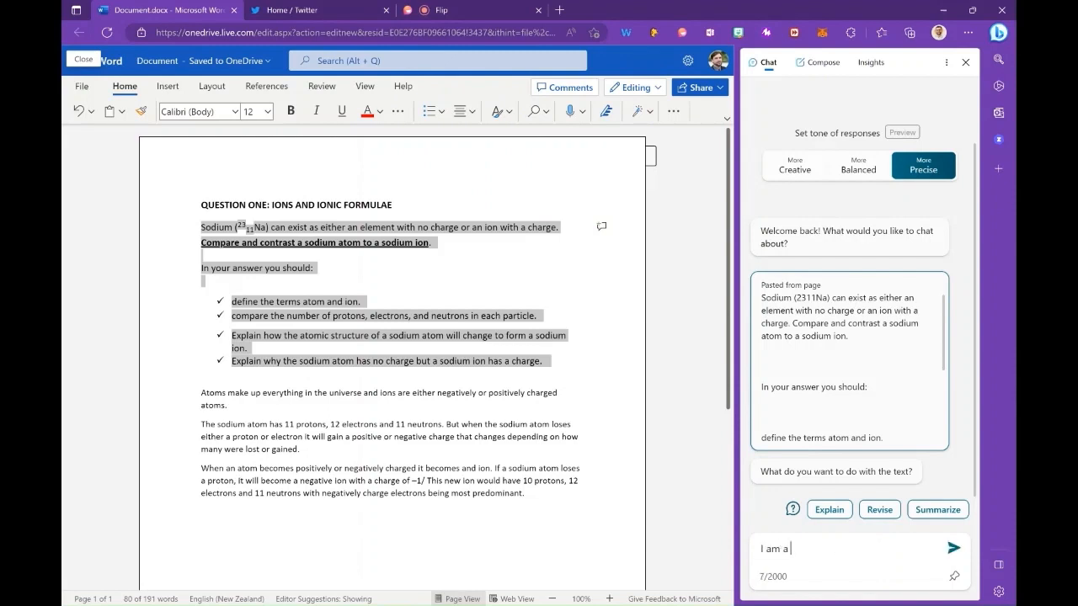
text(year)
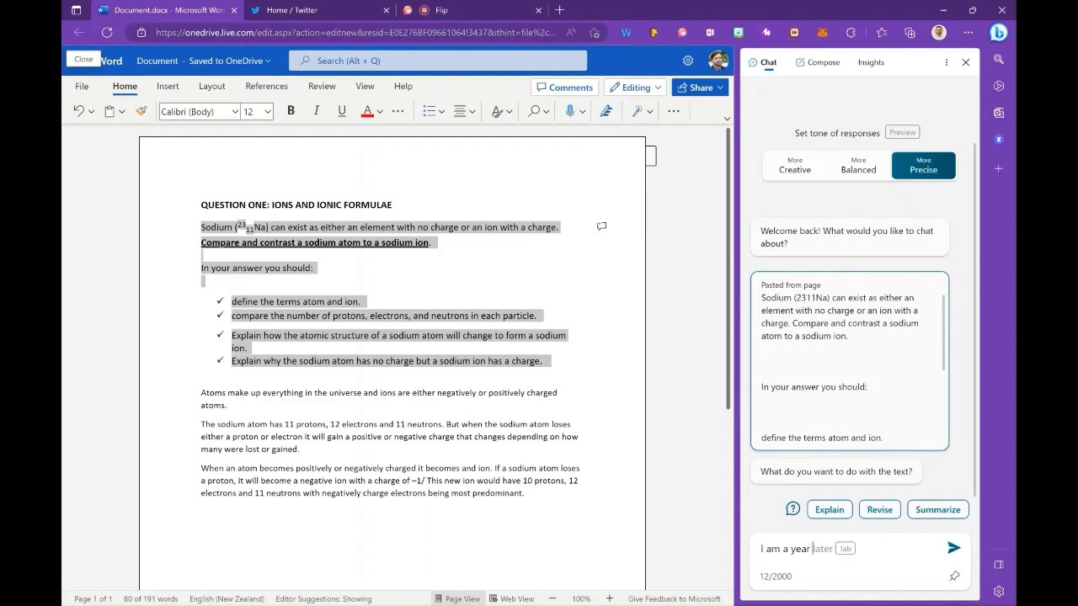
text(14)
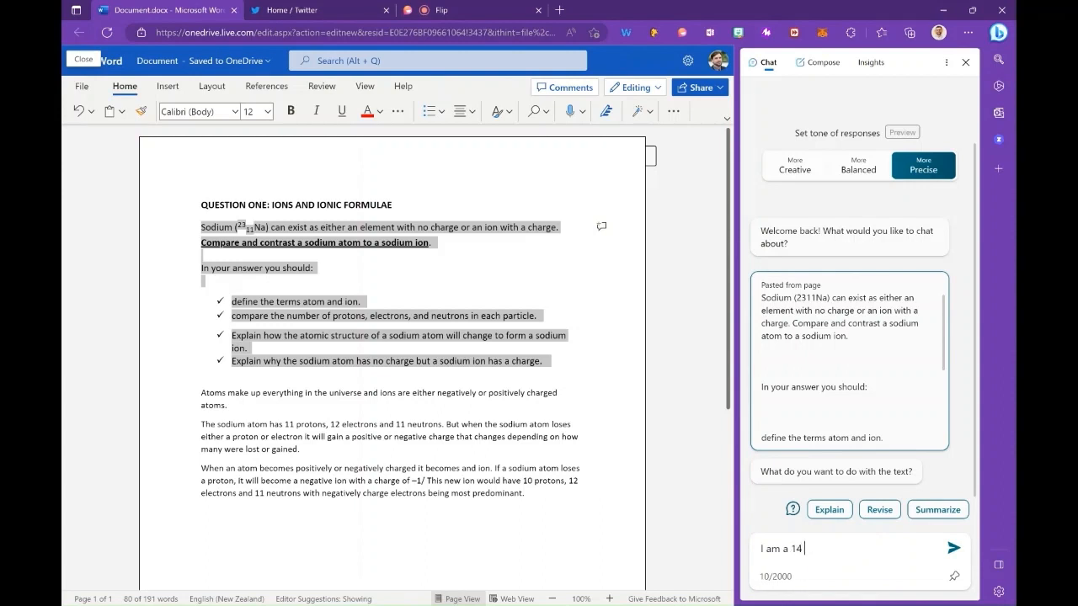
text(year old stu)
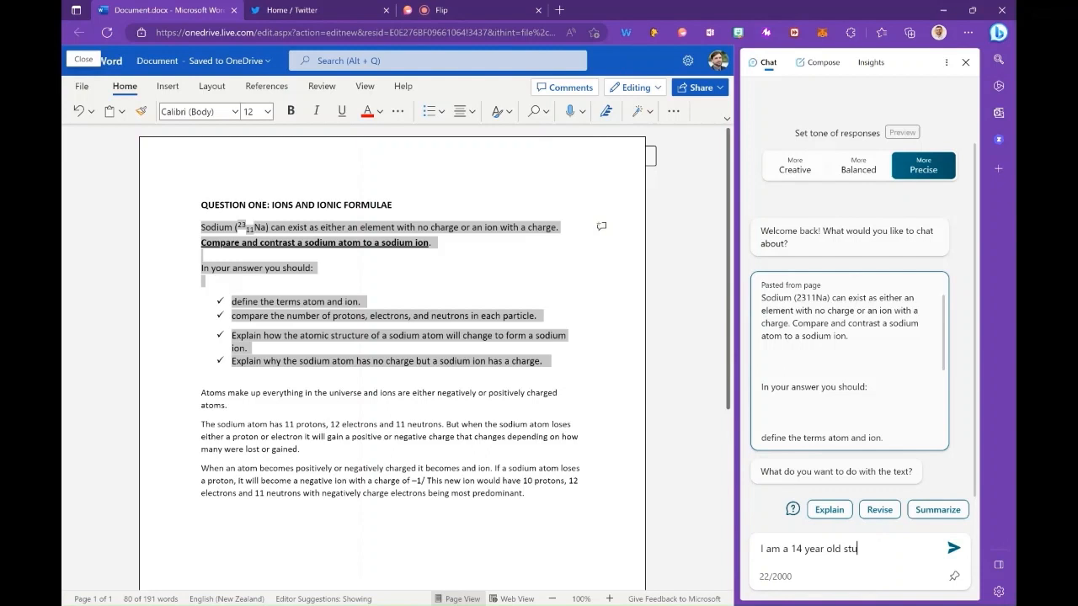
text(dent)
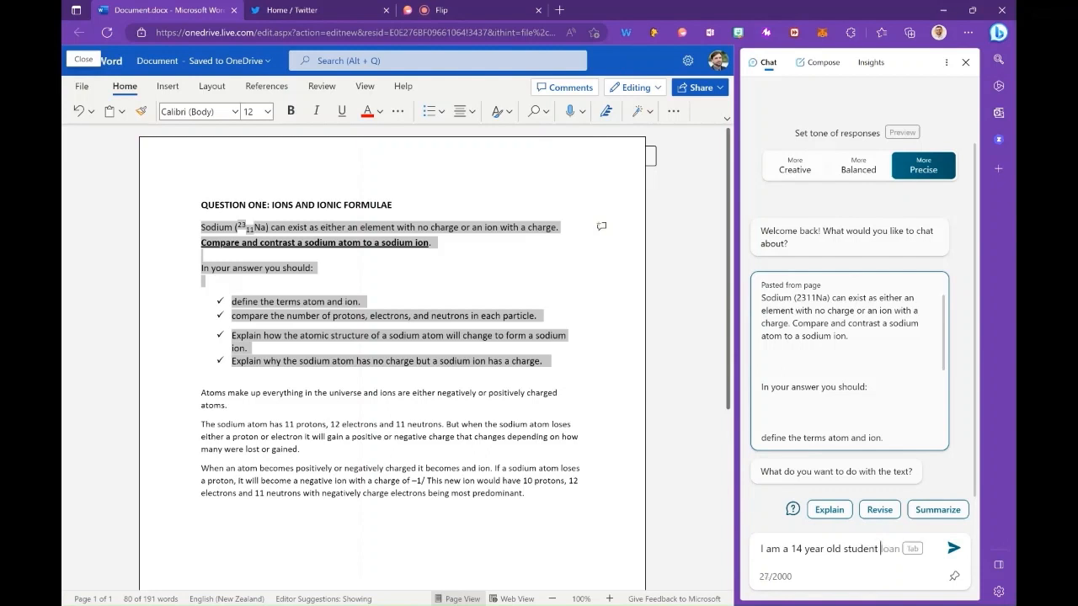
text(, can yo)
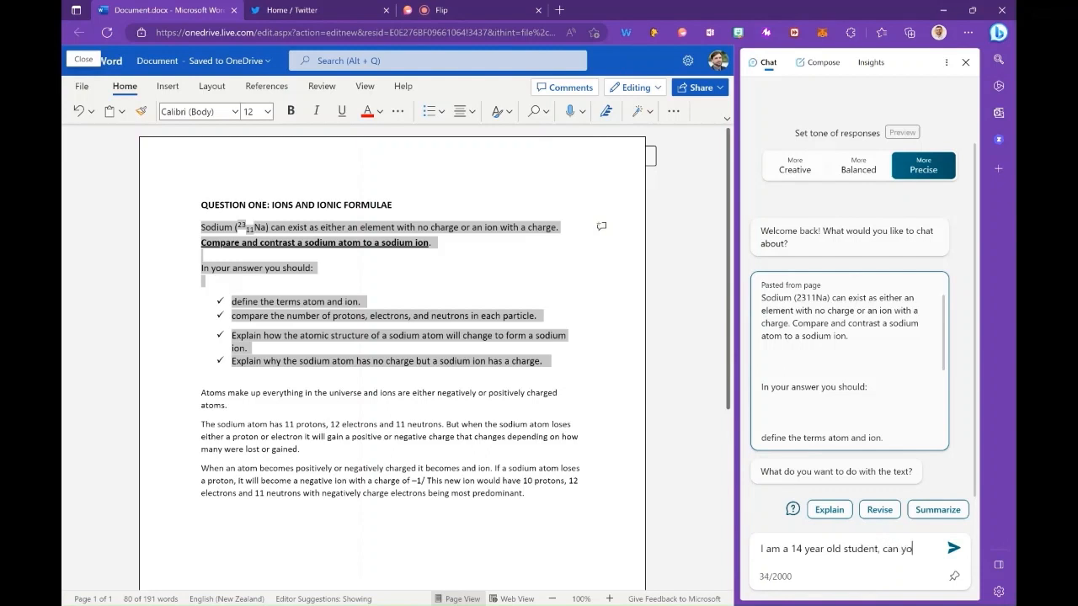
text(provide)
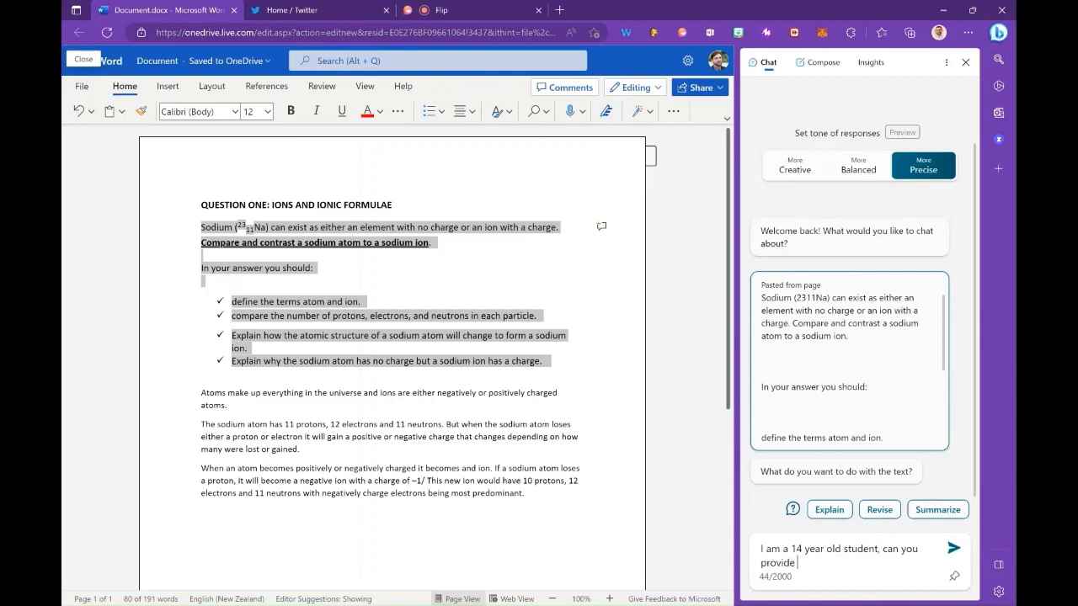
text(feedback)
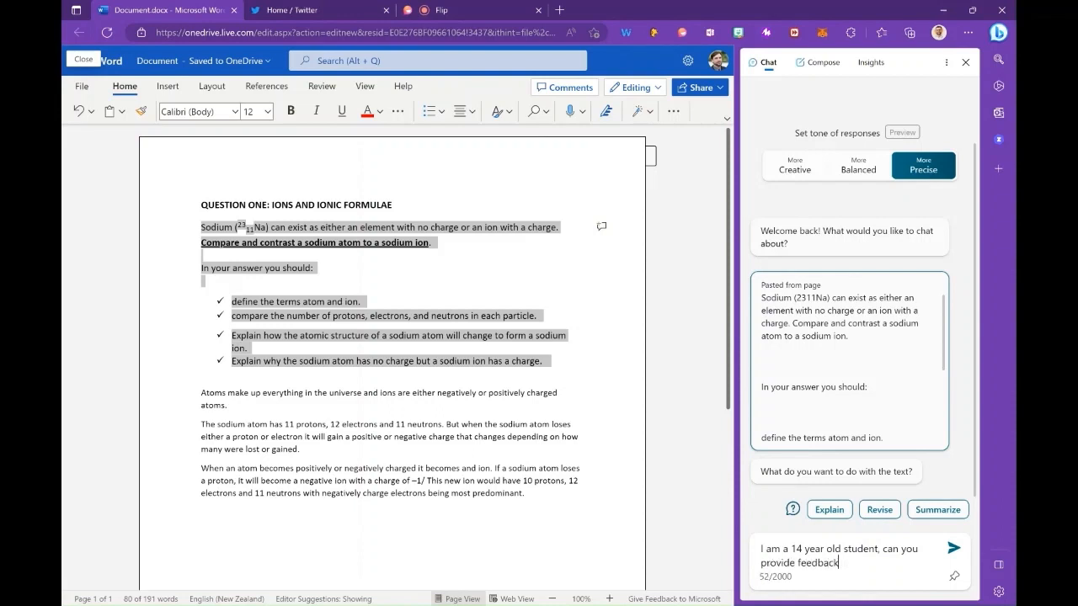
text(on the follo)
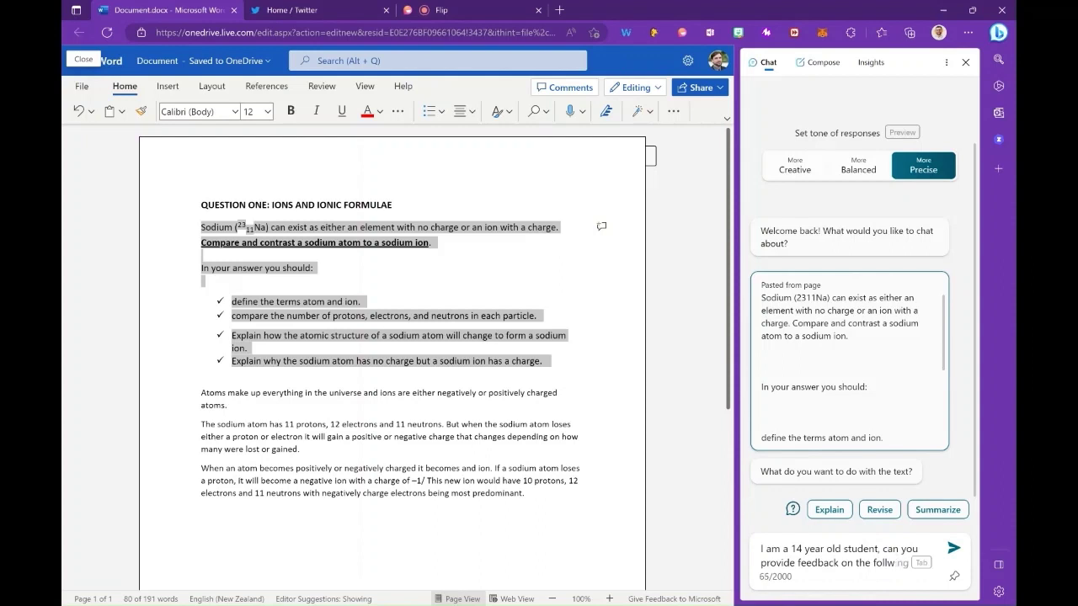
text(following an)
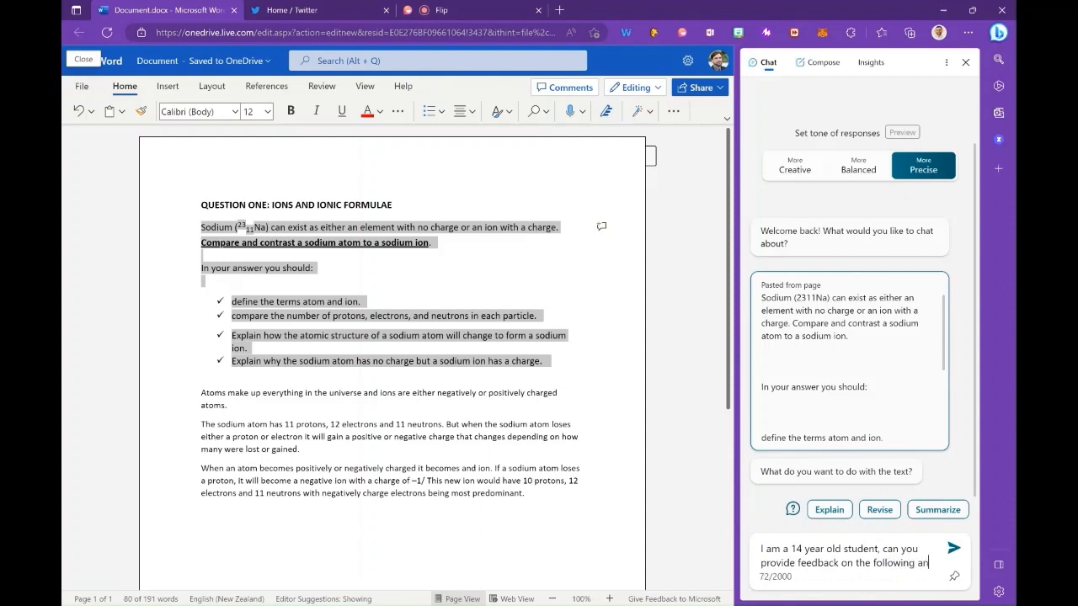
text(answer to the a)
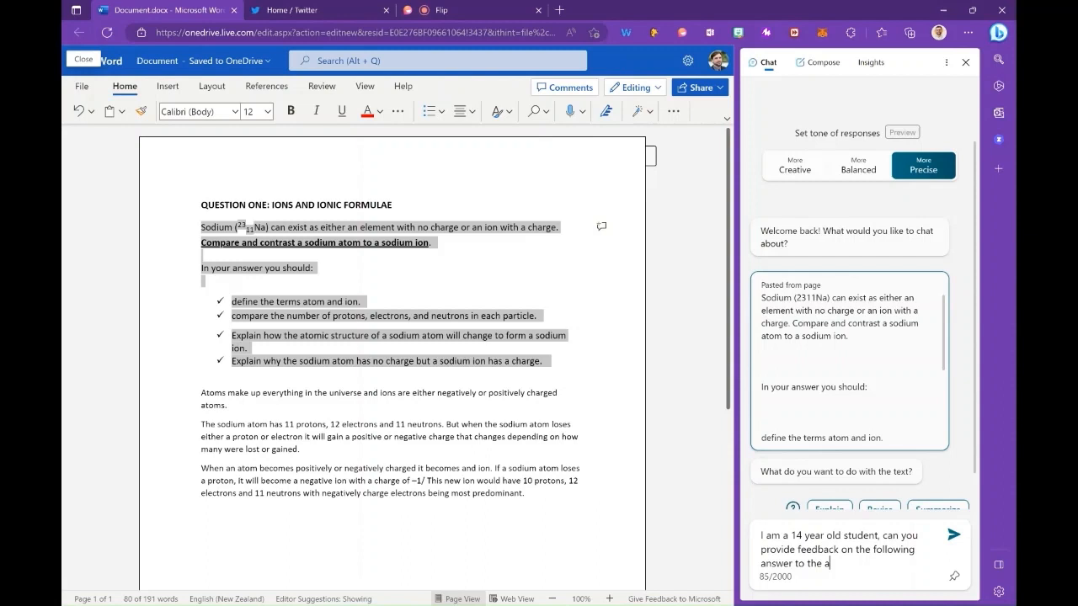
text(above)
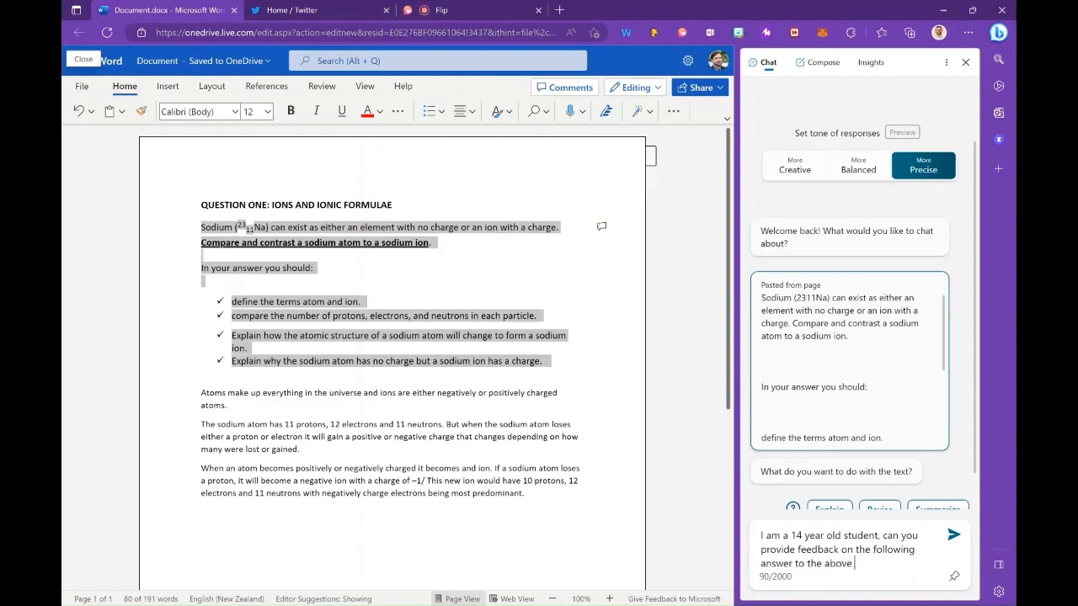
text(question.)
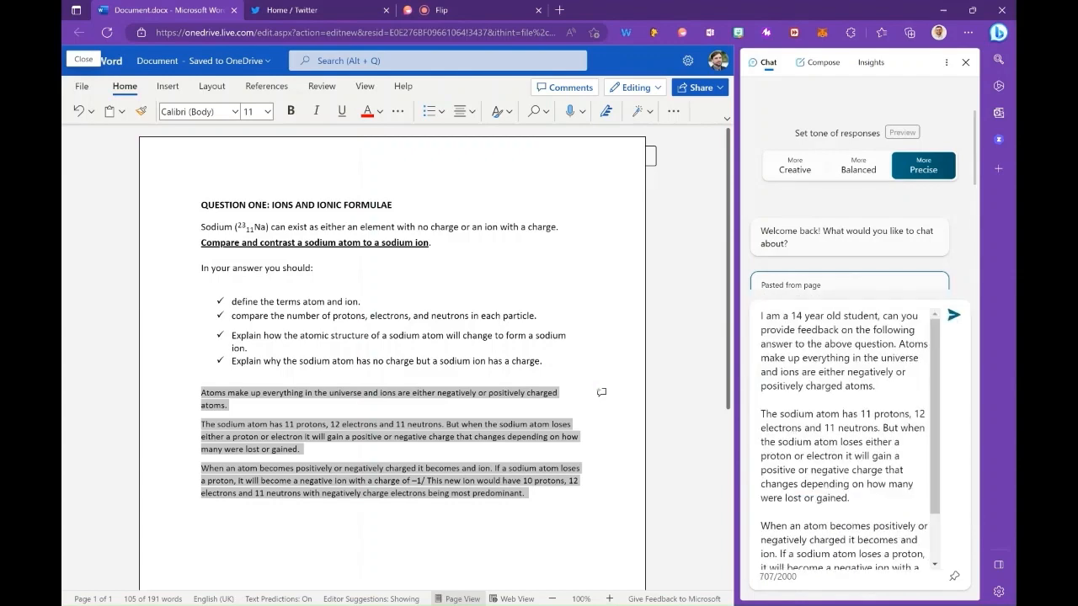
- Send the prompt with the pasted three-paragraph student answer and scroll to the response
click(953, 315)
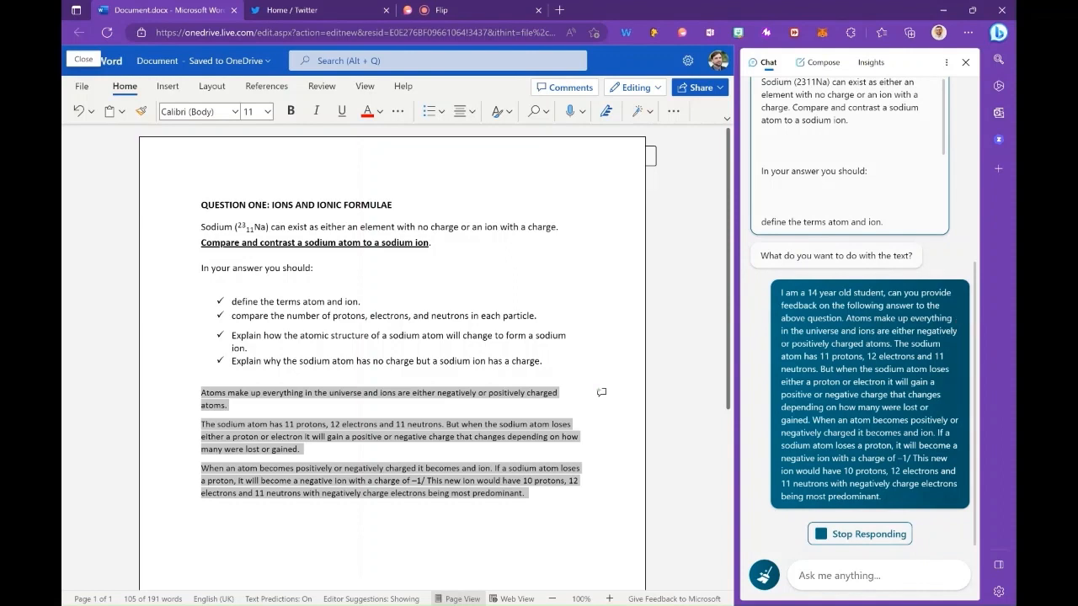
scroll(down, 3)
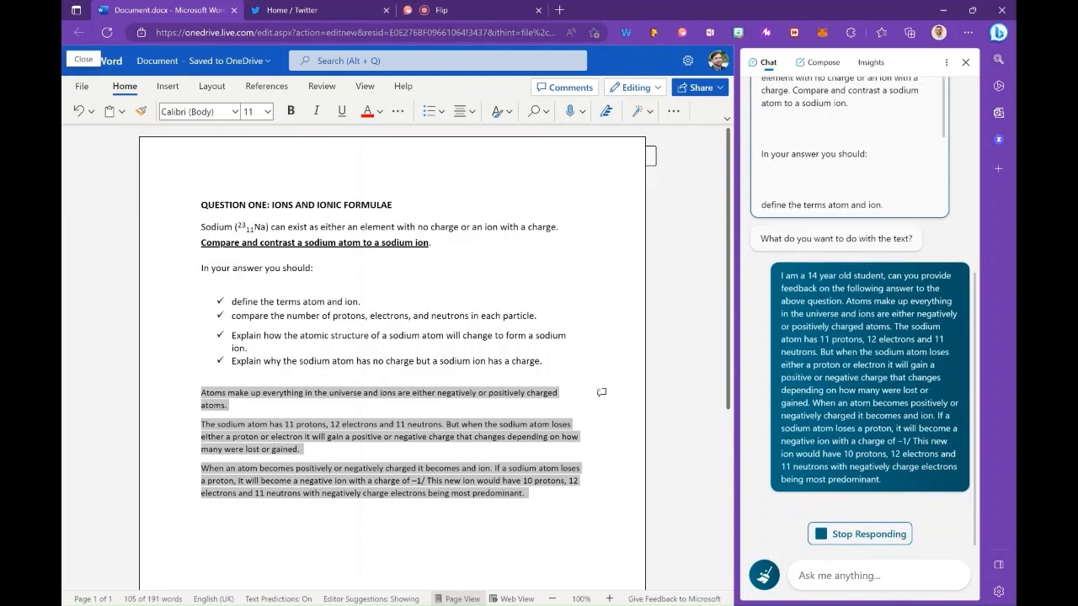